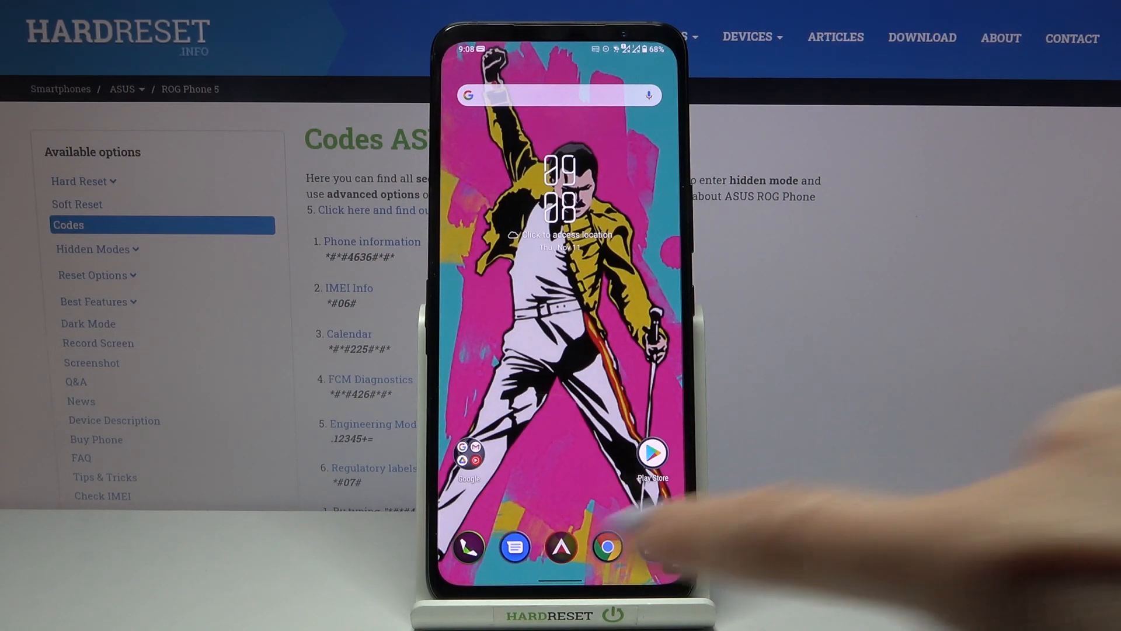
Launch the Phone dialer and dial the IMEI code to show both device IMEI numbers.
click(468, 546)
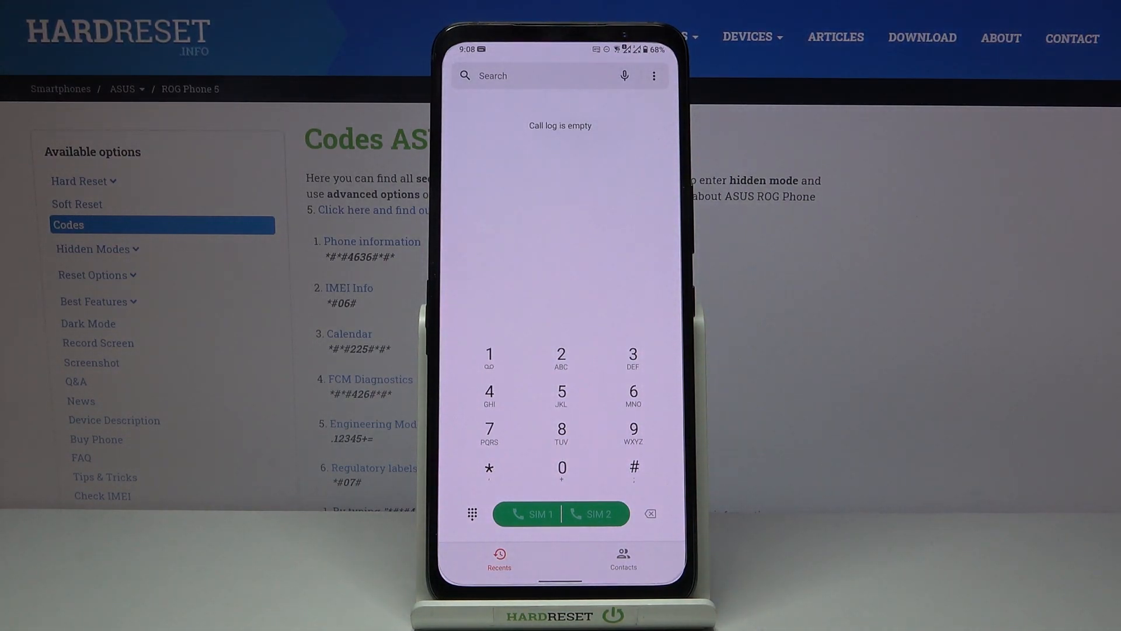
click(488, 468)
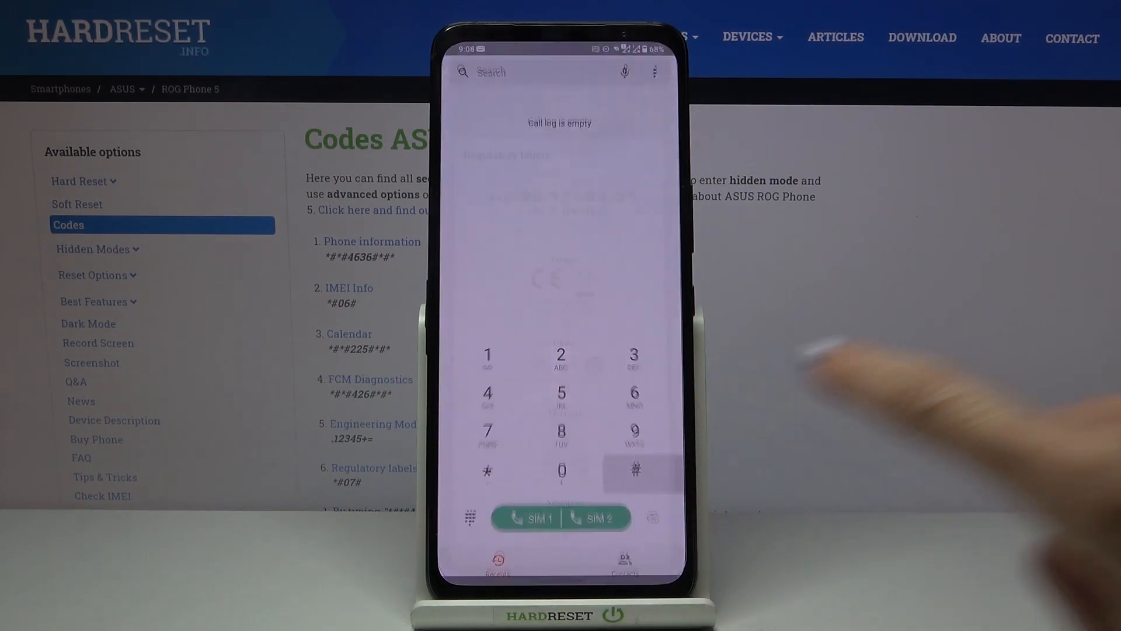
click(635, 470)
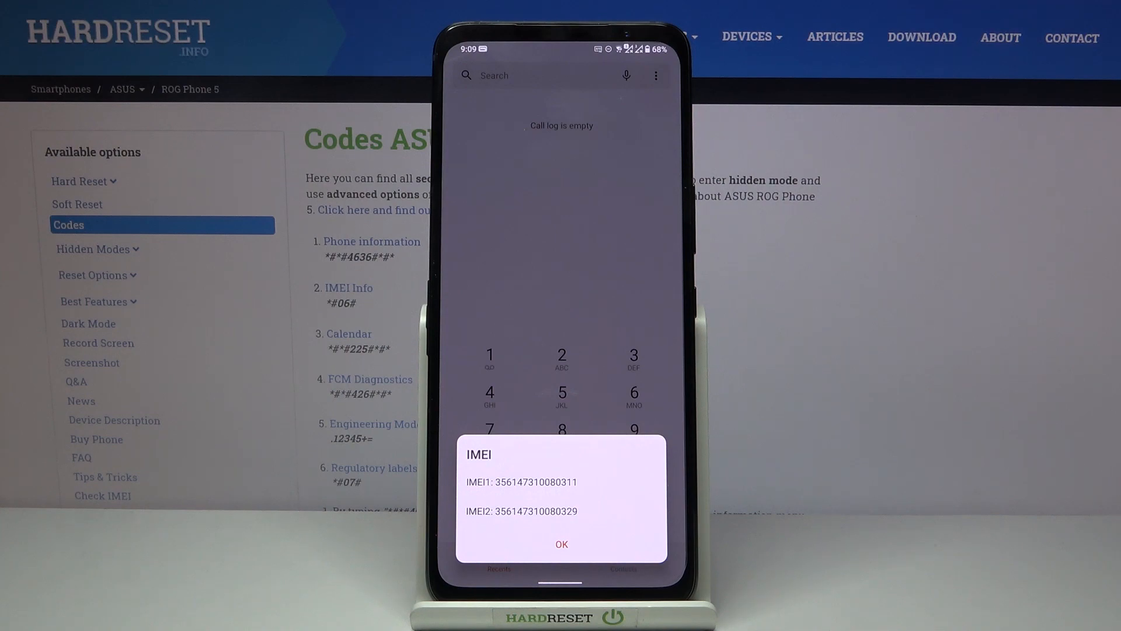
click(561, 544)
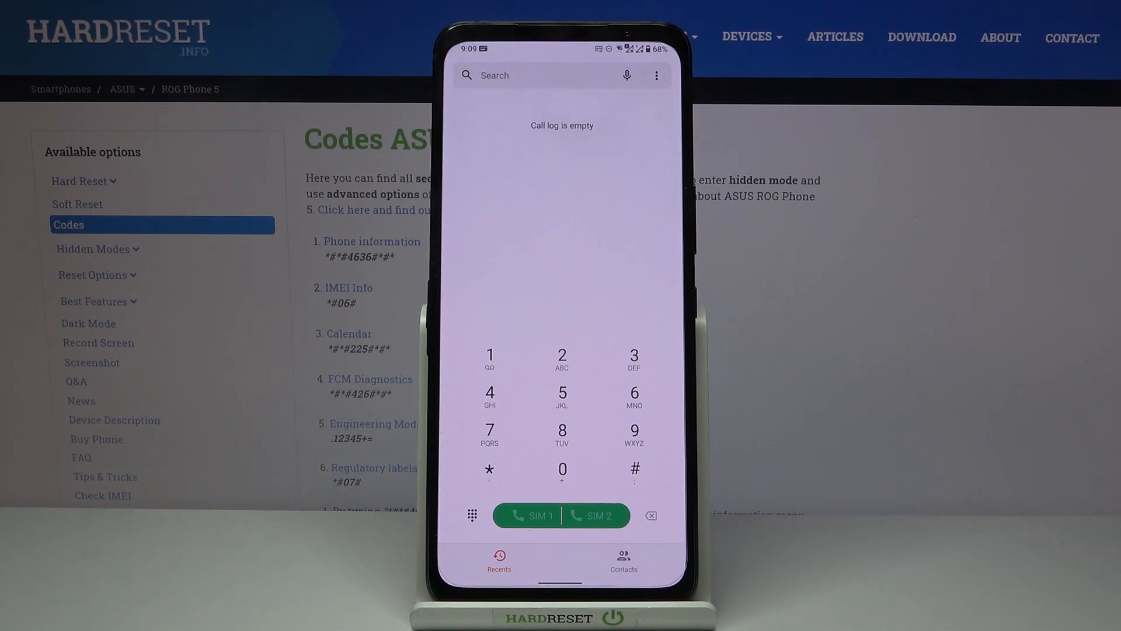
Dial *#*#4636#*#* for the Testing menu, review Phone information, and return to the menu.
click(489, 470)
text(*#*#4636#*)
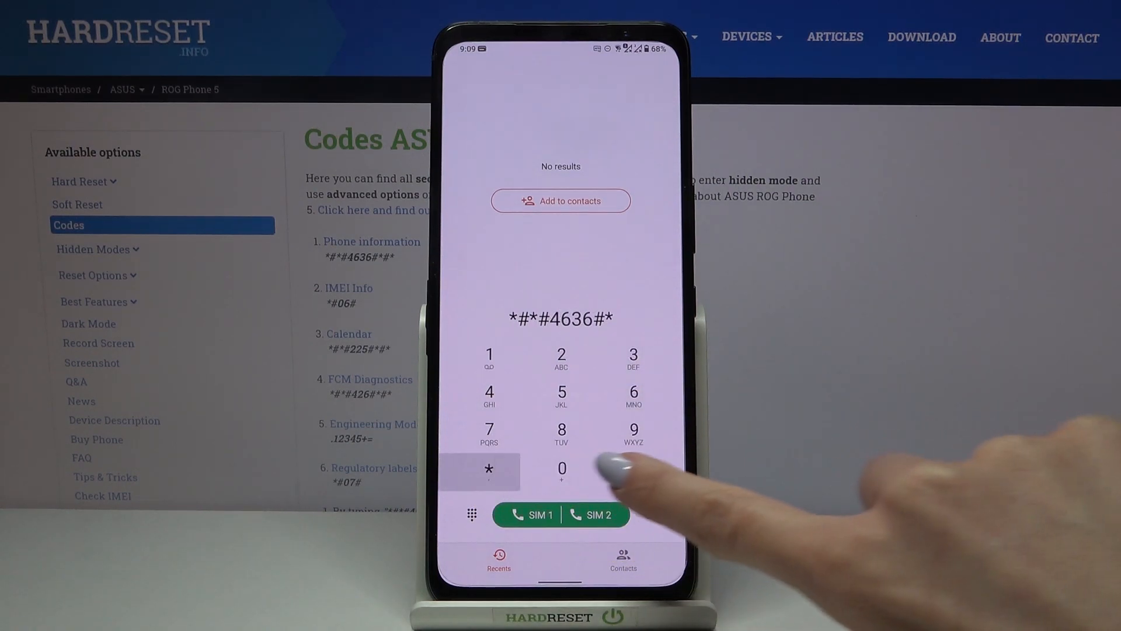
click(560, 470)
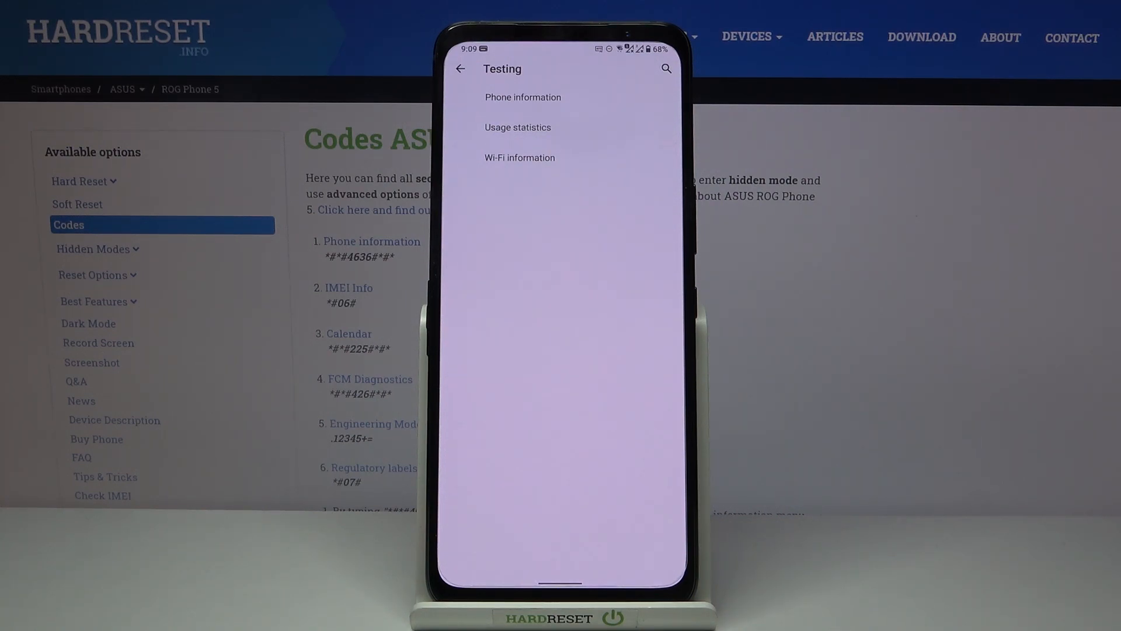
click(524, 97)
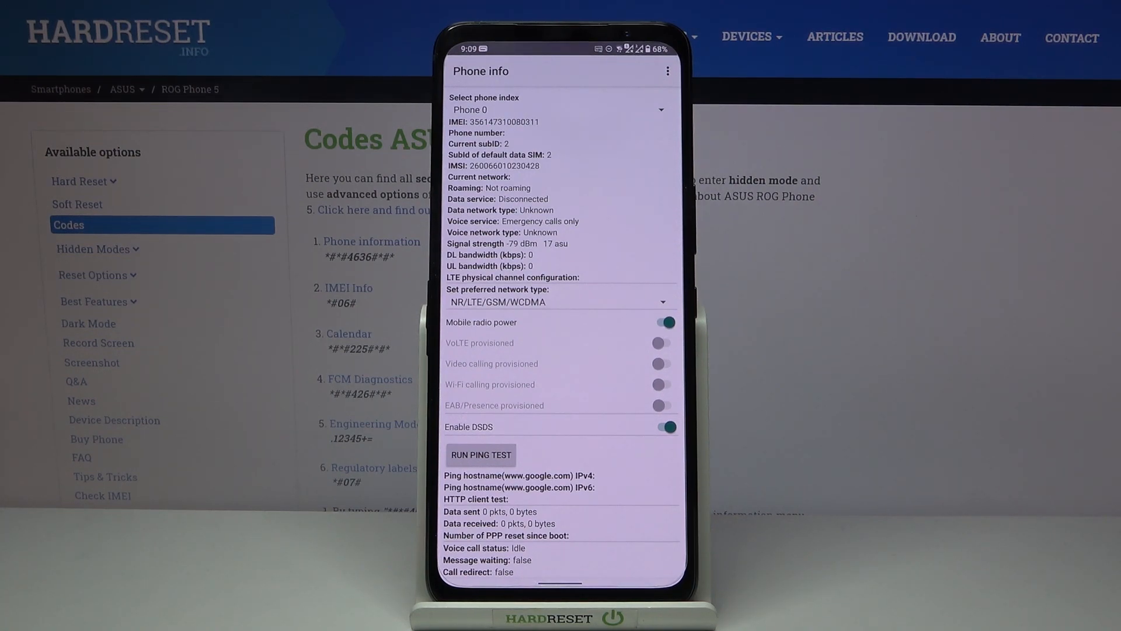
scroll(down, 3)
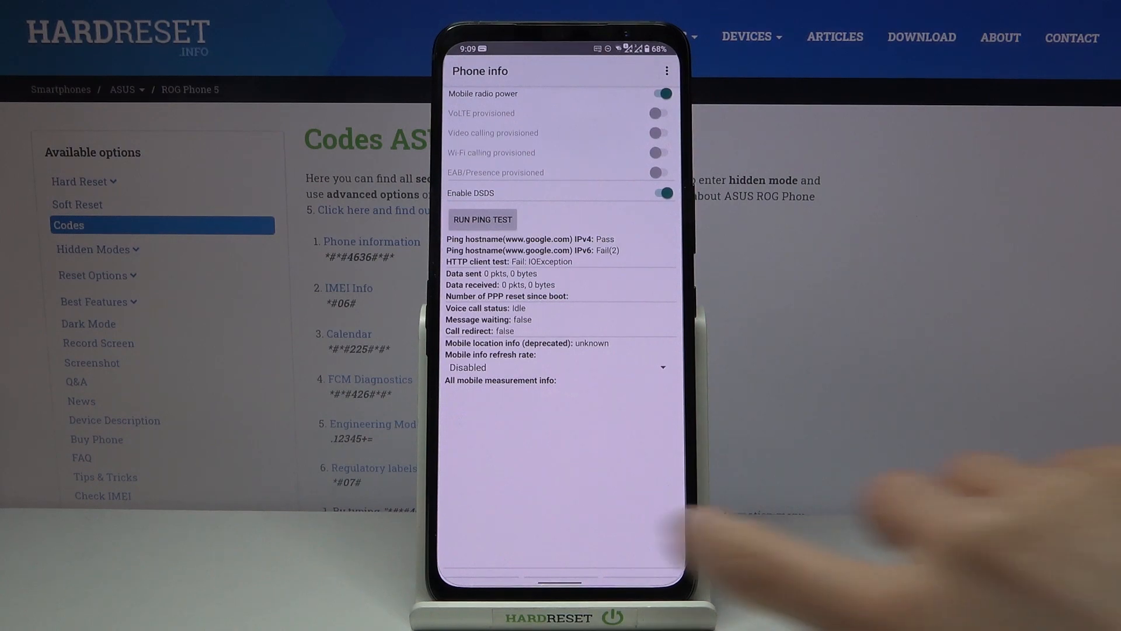
click(458, 67)
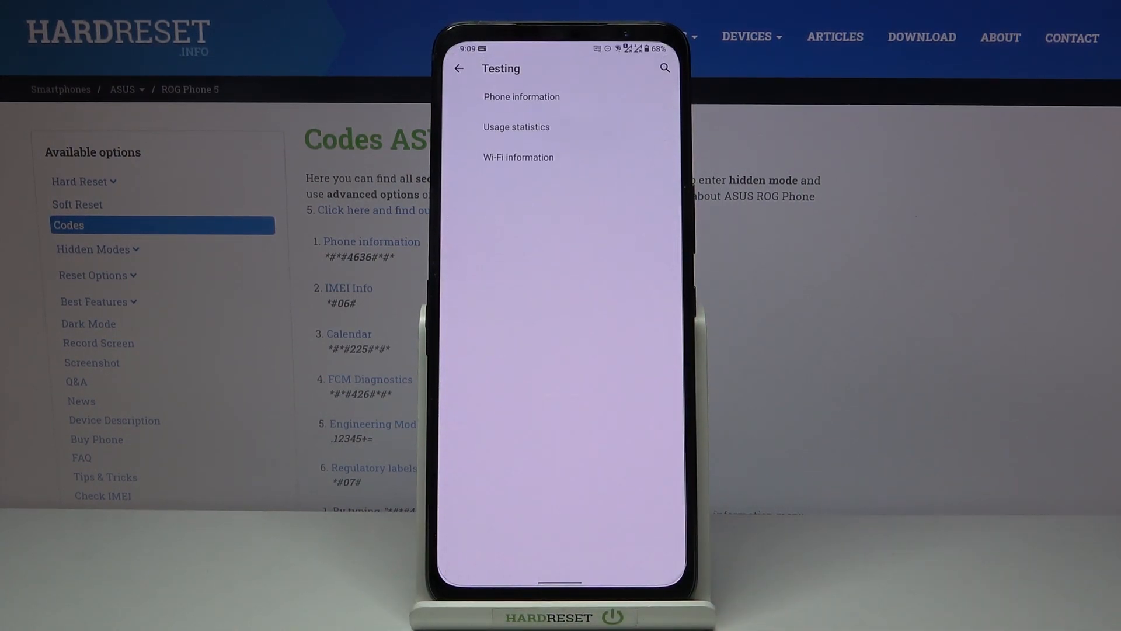
View Usage statistics, then go into Wi-Fi information > Wi-Fi status.
click(516, 126)
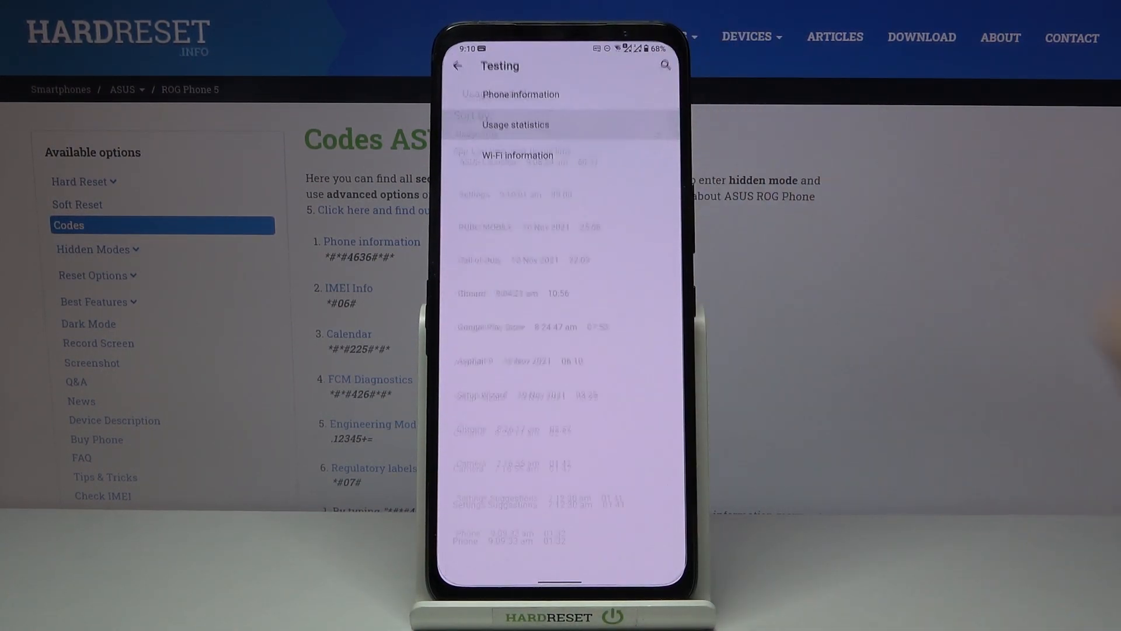
click(513, 125)
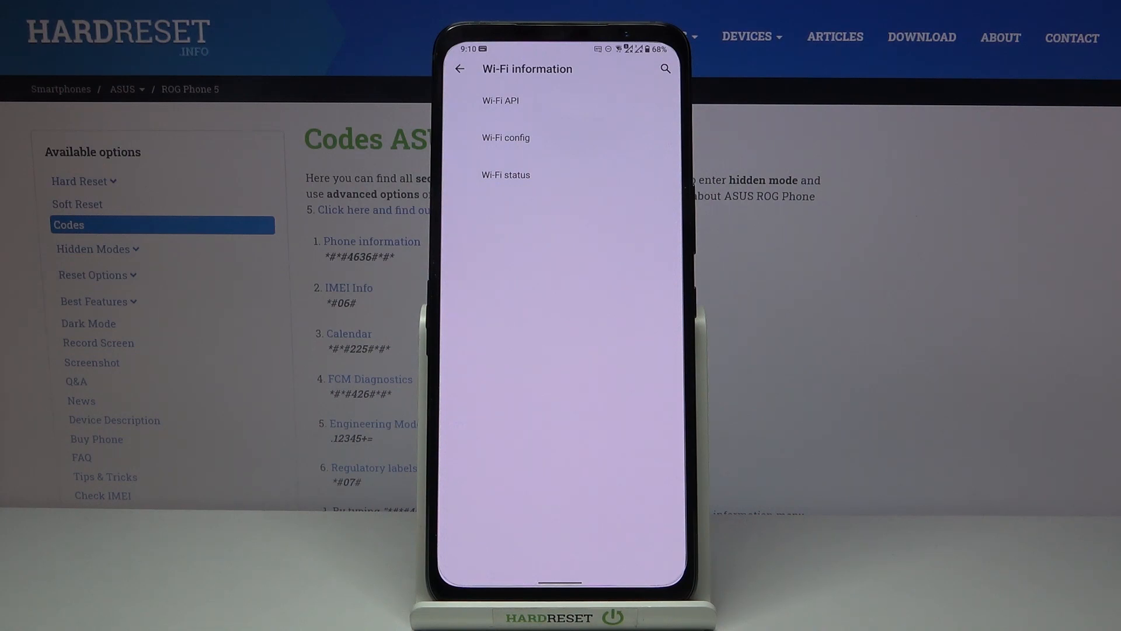
click(505, 138)
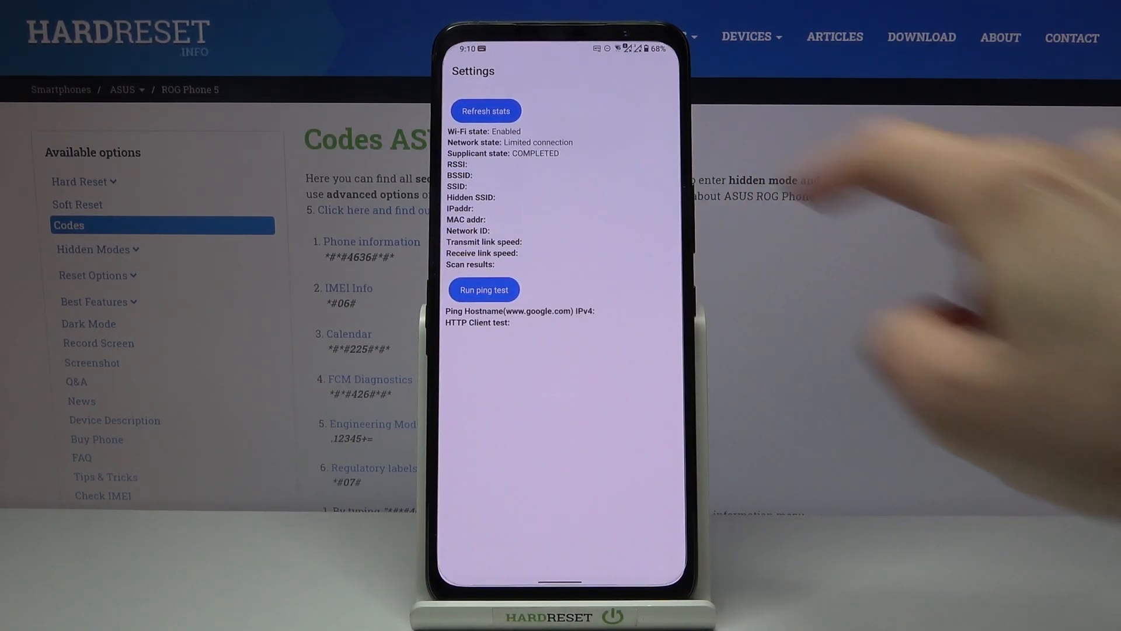
Refresh the Wi-Fi status stats, then back out of Wi-Fi information to the dialer.
click(485, 111)
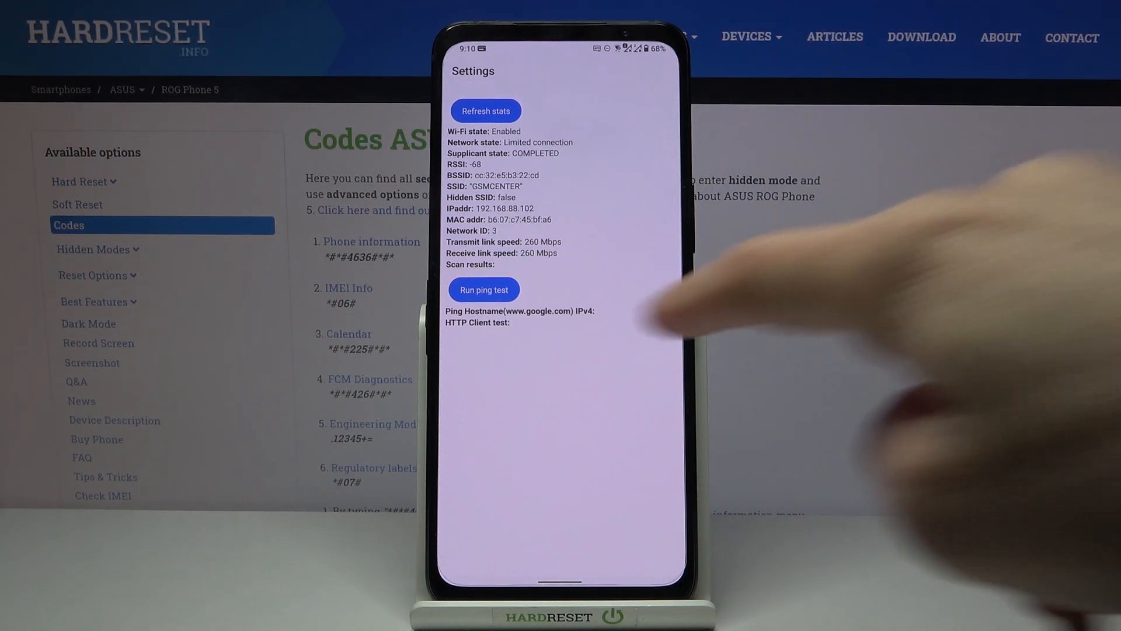
click(484, 290)
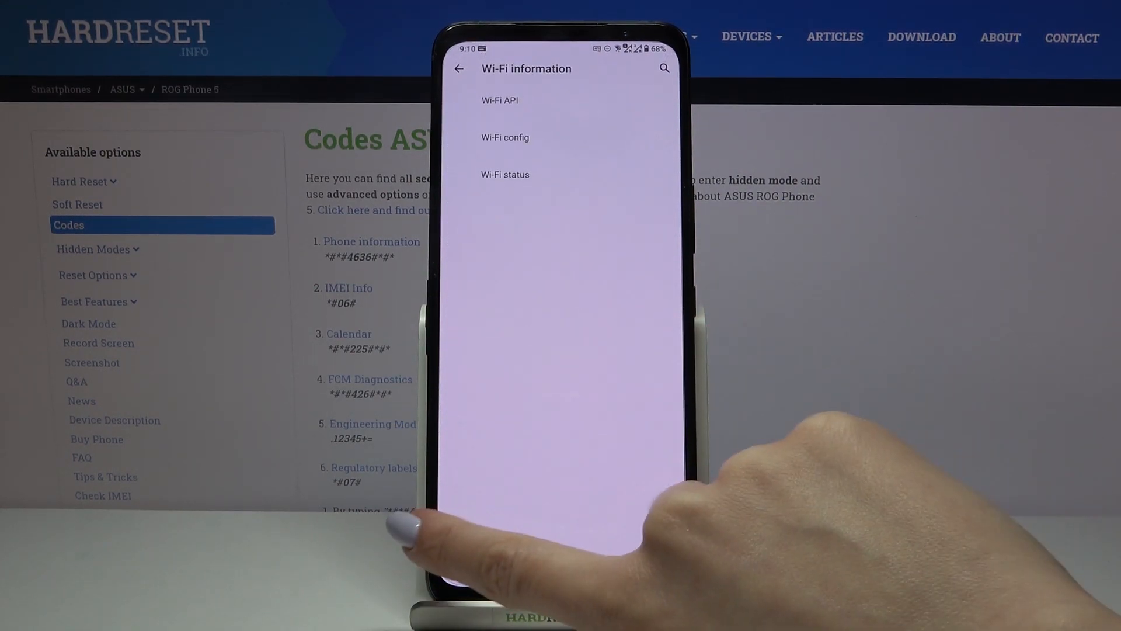
click(460, 68)
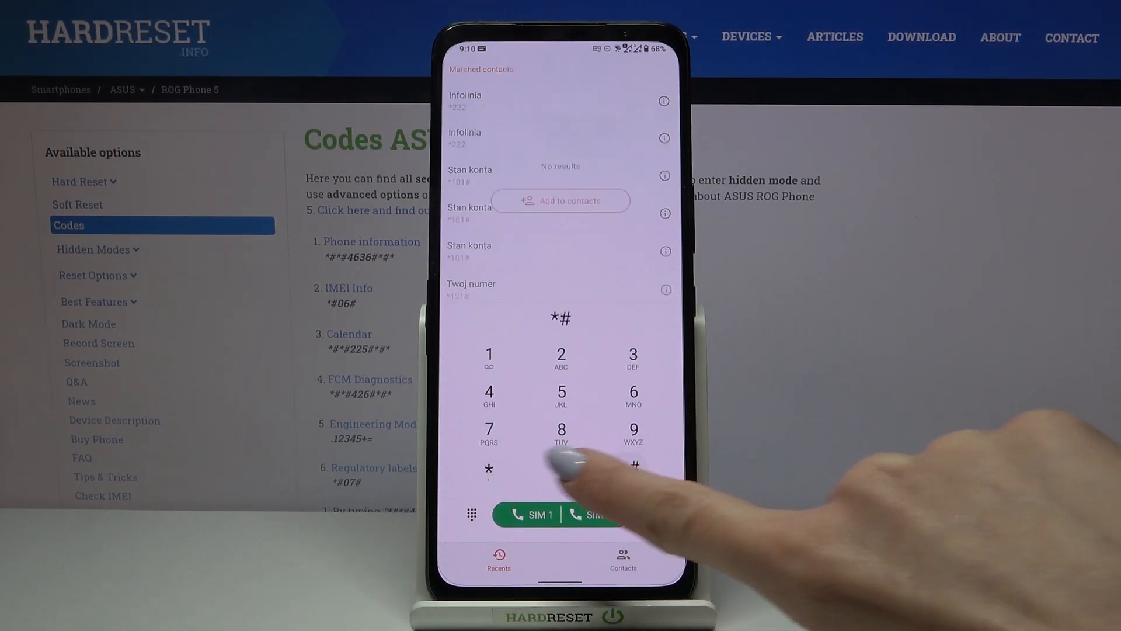
Dial *#*#225#*# to view Calendar info with per-account event counts, then leave it.
click(561, 393)
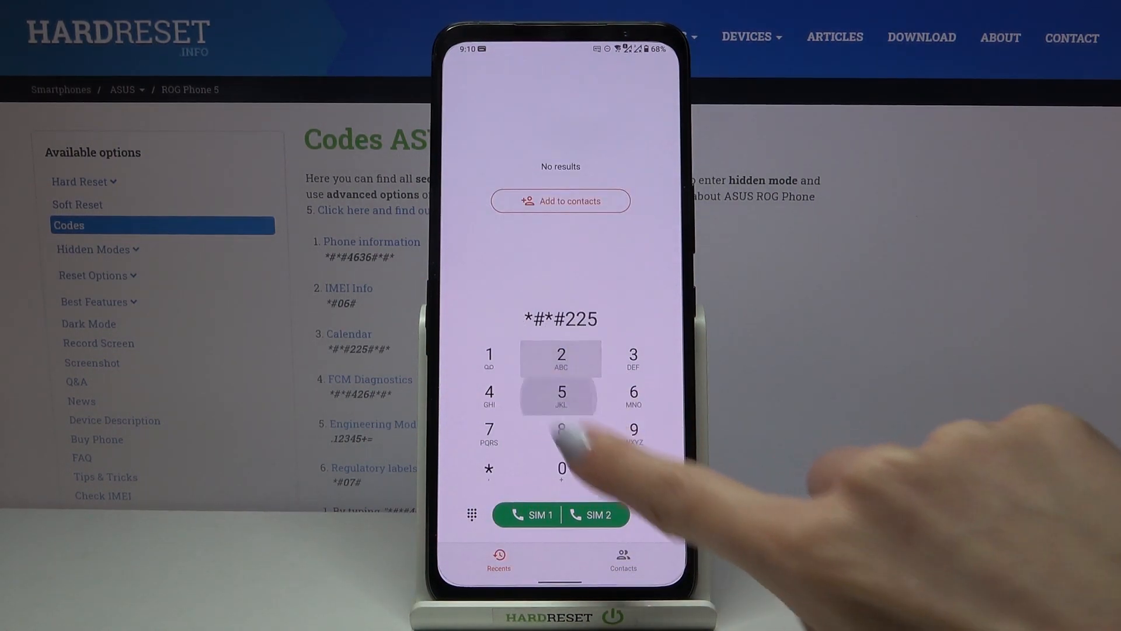
click(633, 468)
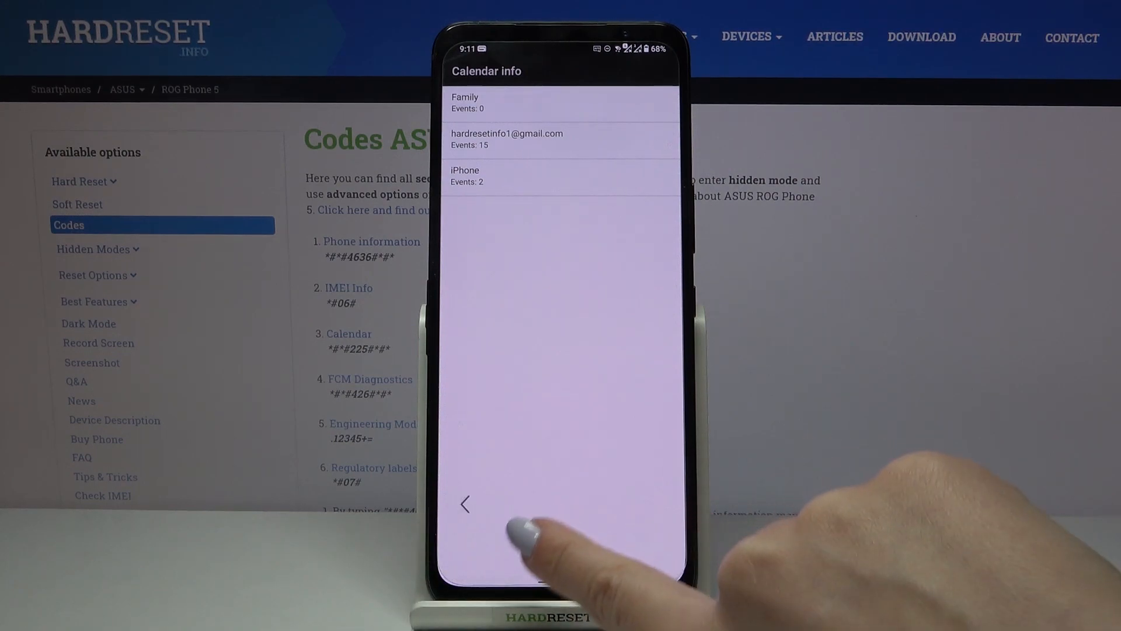
click(465, 505)
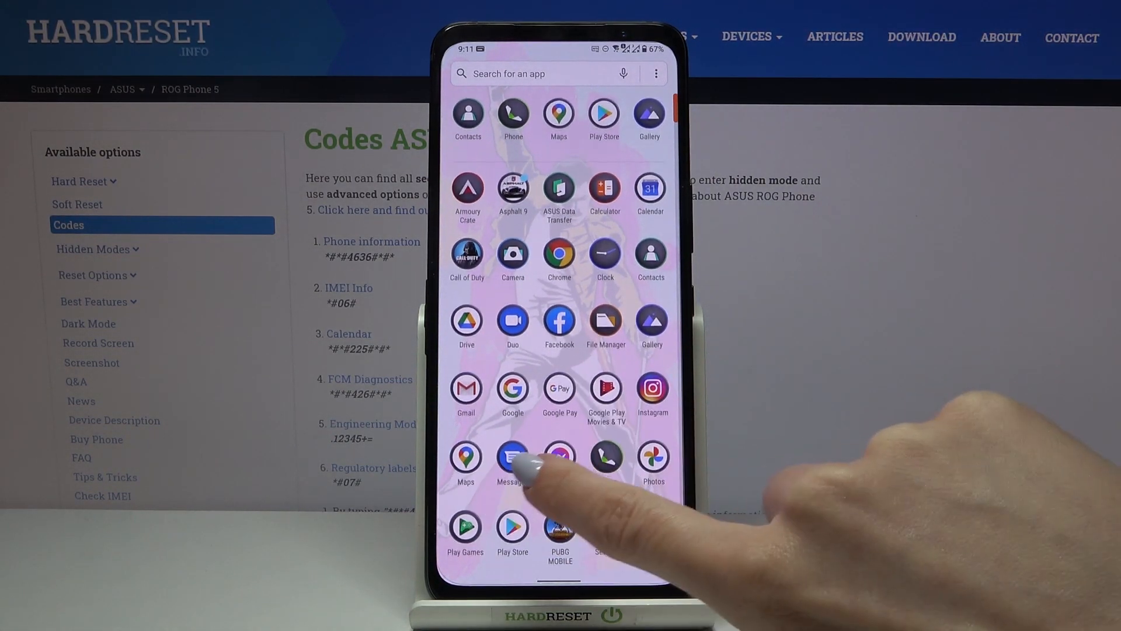
From the app drawer, view Gboard settings (Languages, Preferences, Theme, Advanced), then switch to Calculator.
scroll(down, 3)
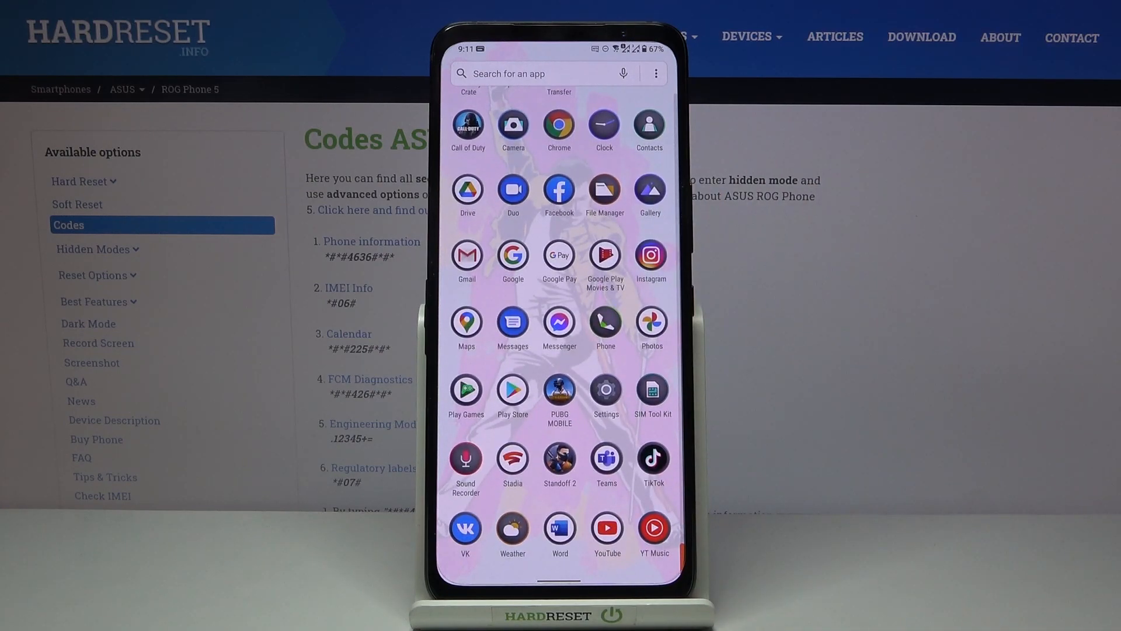
click(533, 73)
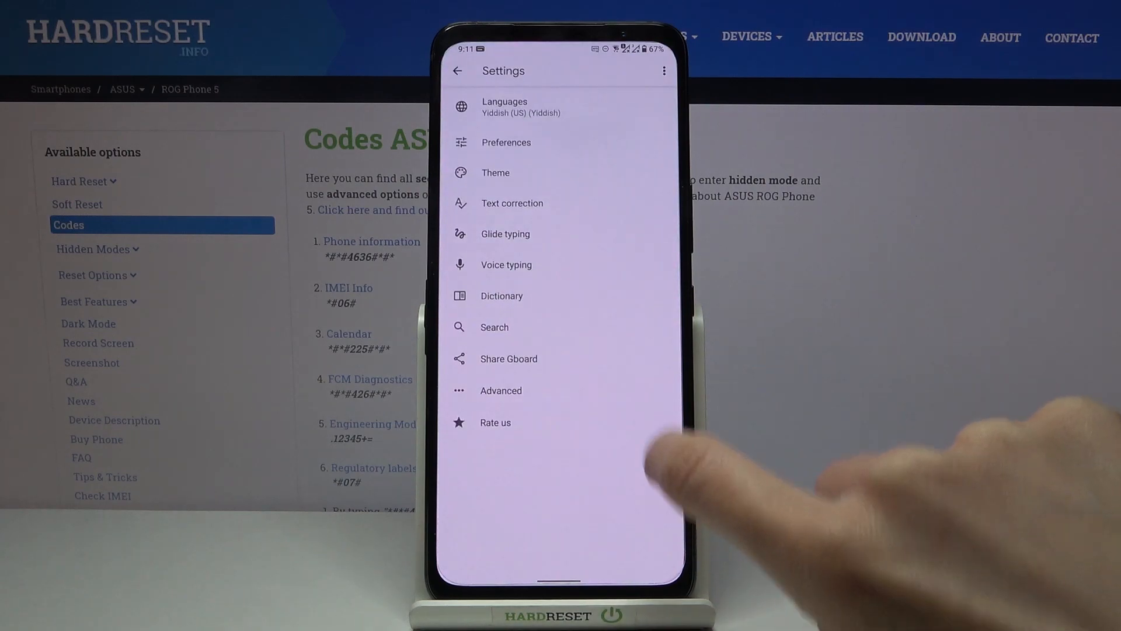
click(505, 107)
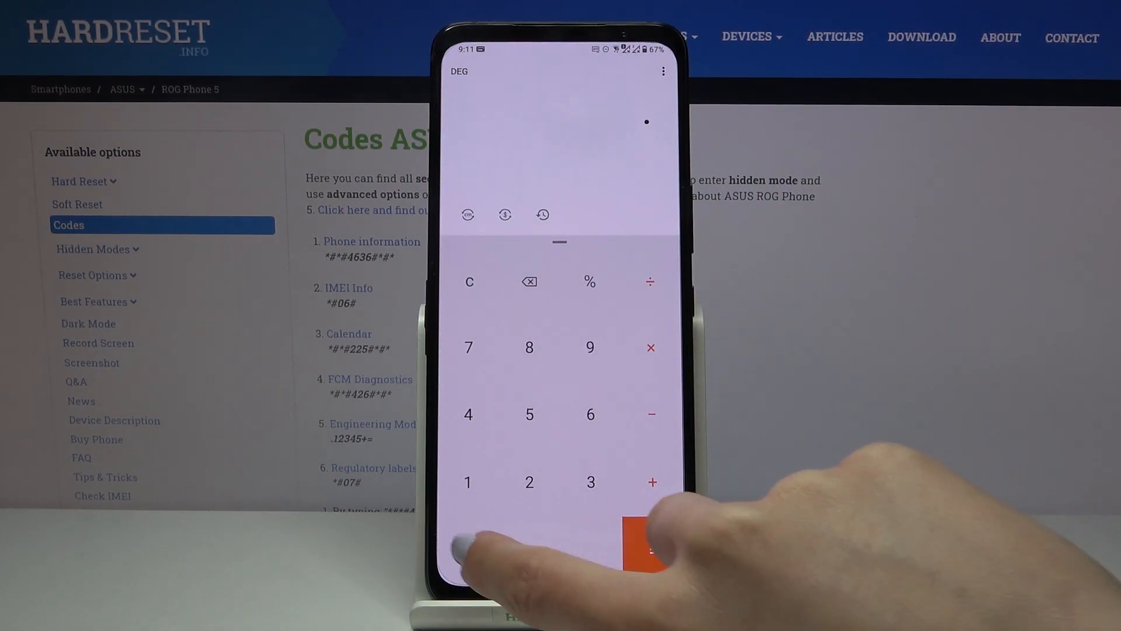
Enter .12345+= in Calculator to launch SMMI TEST and show its Single test list.
click(528, 482)
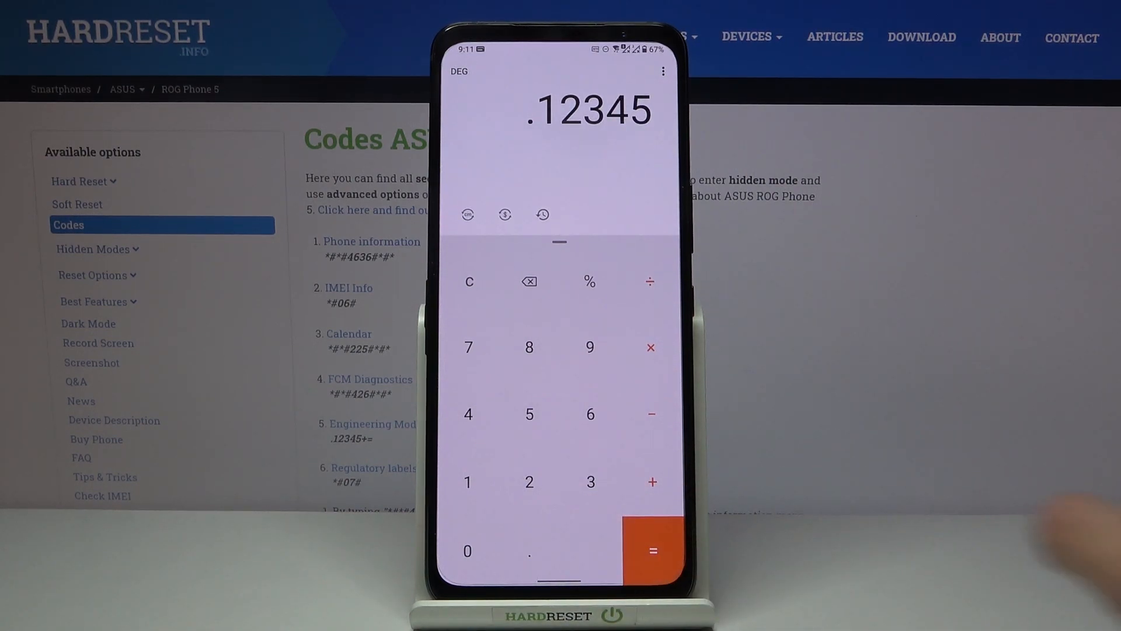
click(652, 481)
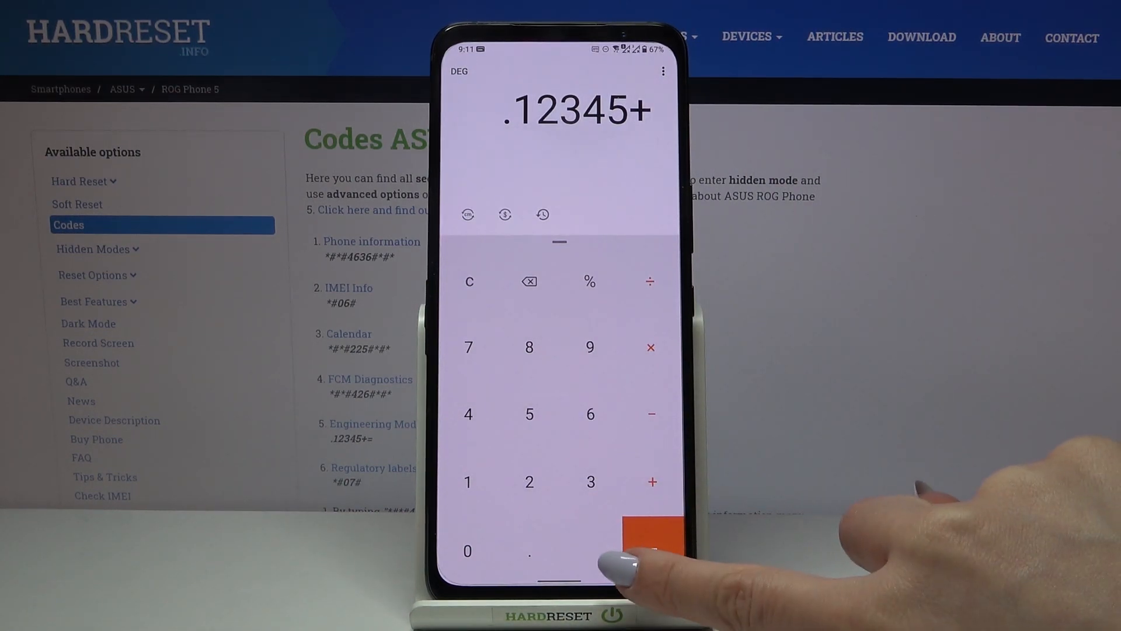
click(651, 532)
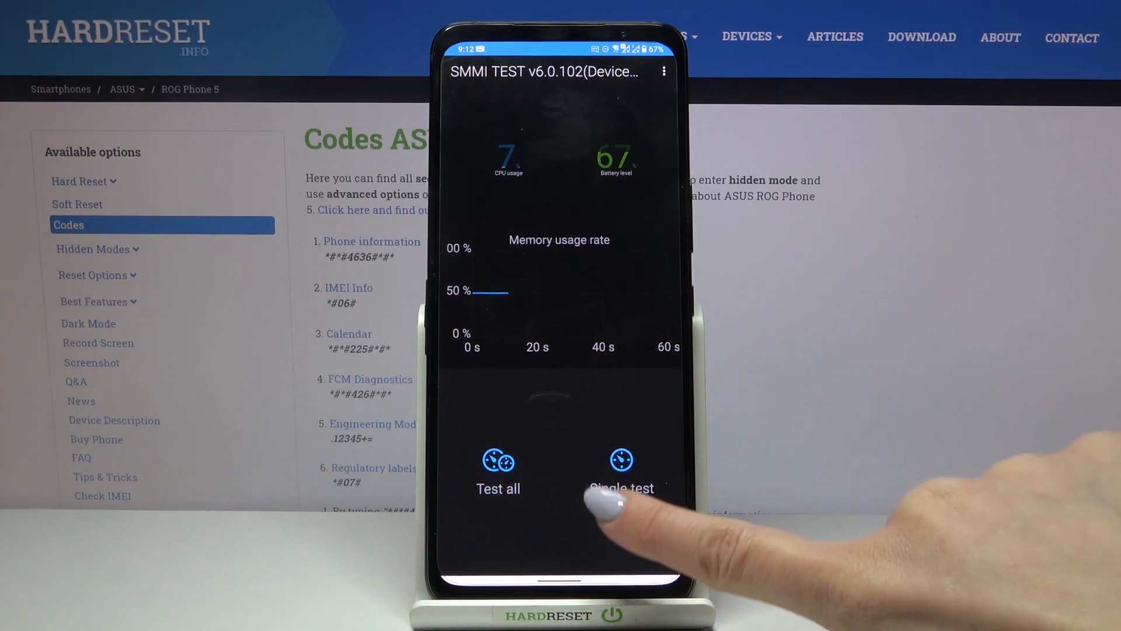
click(619, 469)
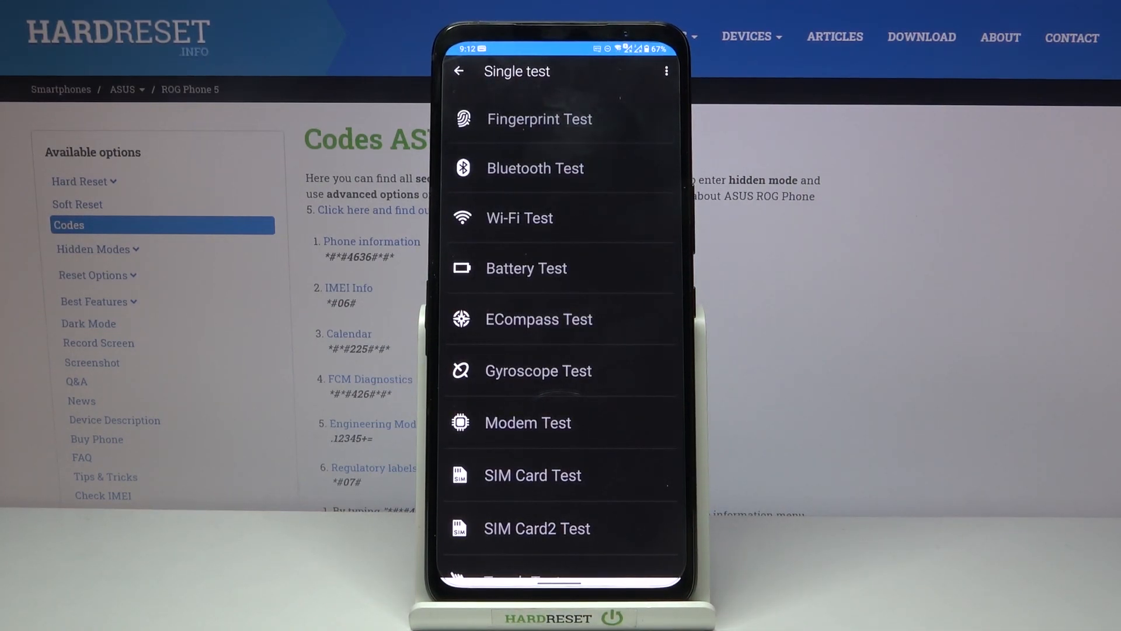
Run the Battery Test until it passes and return to the test list.
click(525, 268)
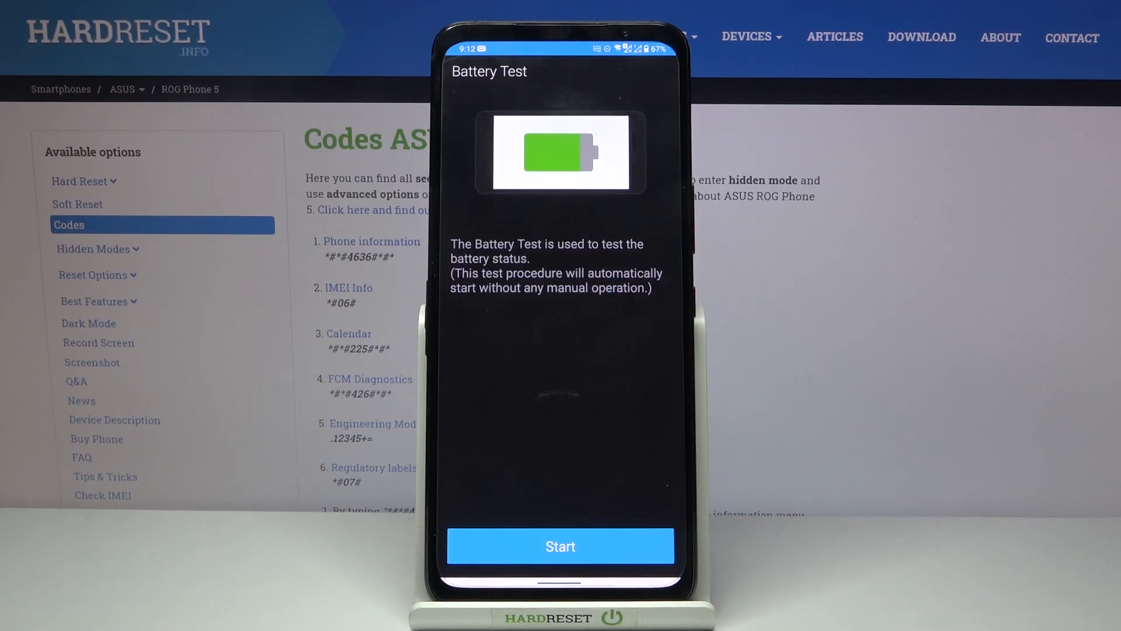
click(559, 545)
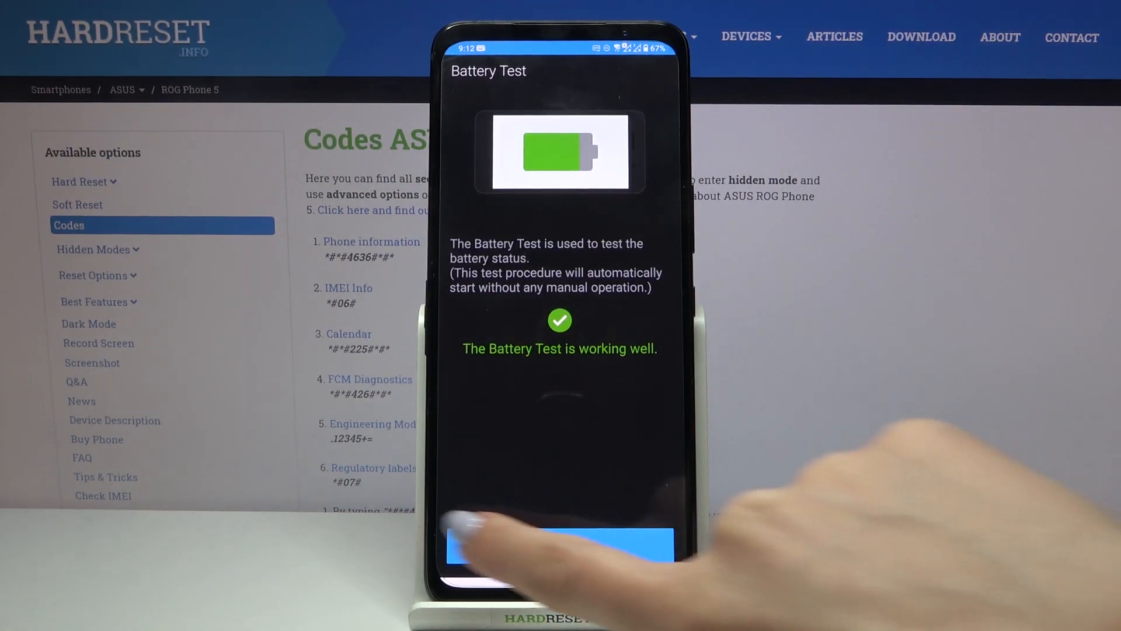
click(458, 71)
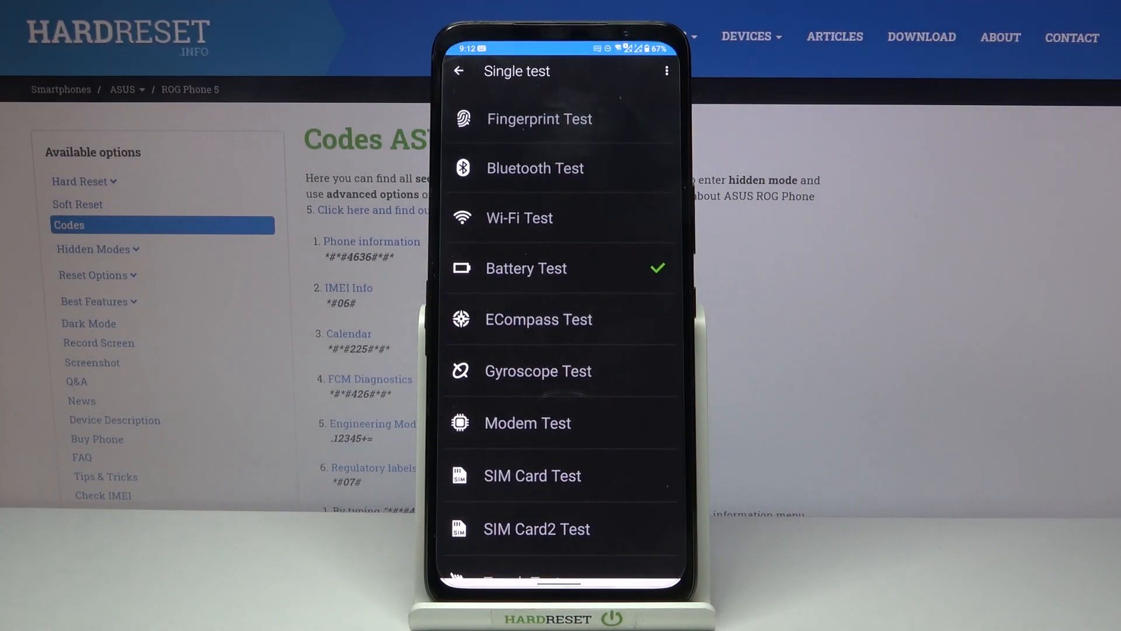
Run the Wi-Fi Test's signal strength check and acknowledge its result, leaving it marked failed.
click(518, 219)
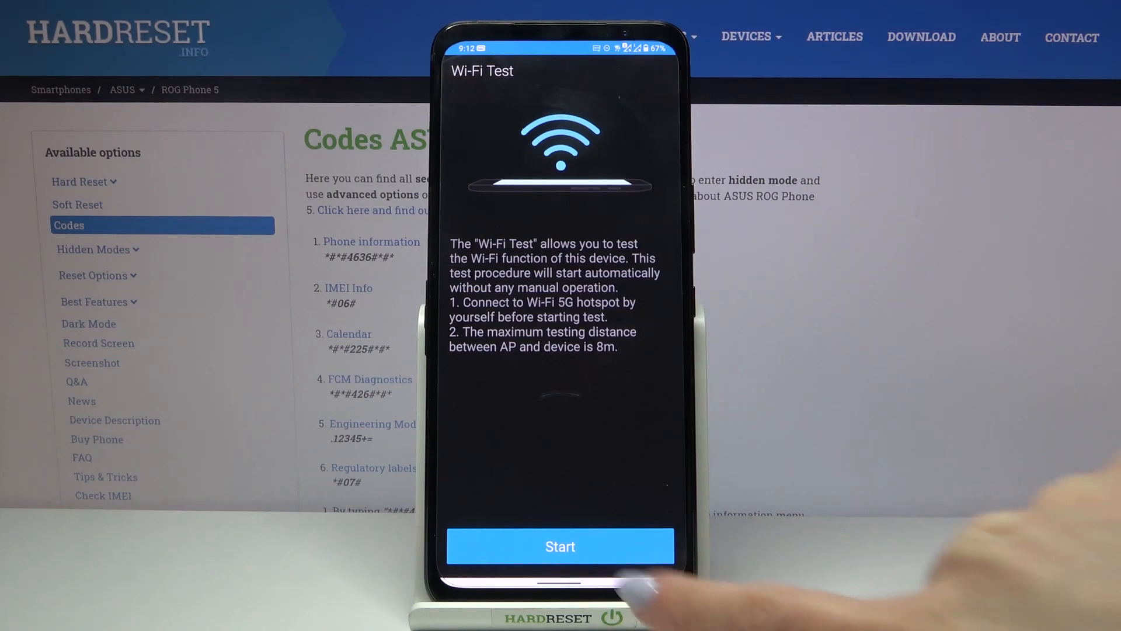
click(559, 545)
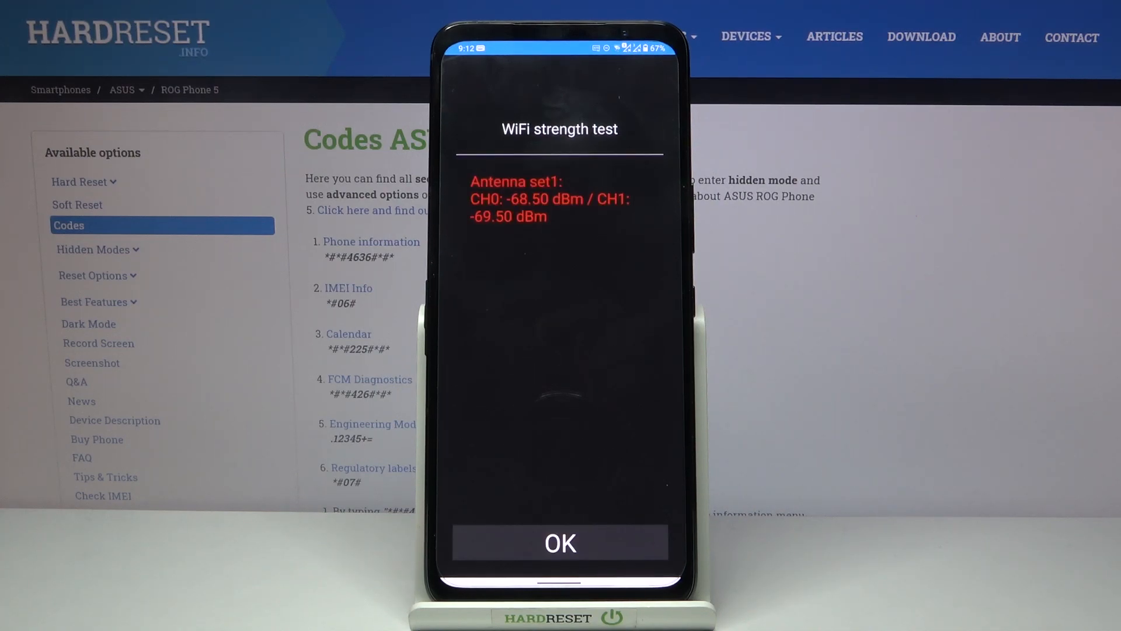
click(559, 541)
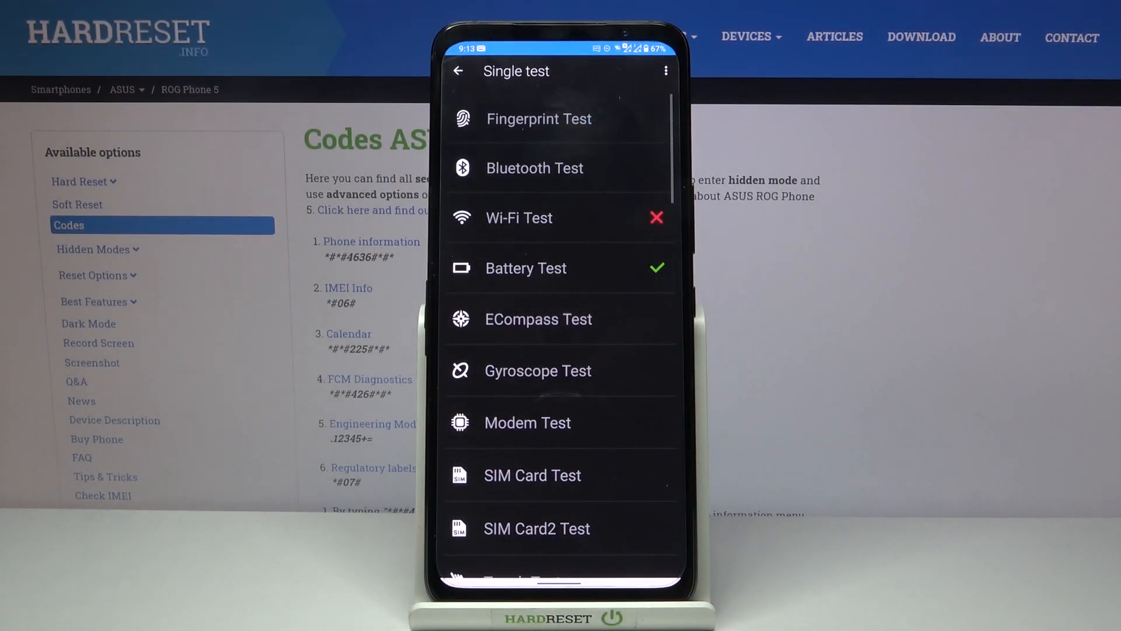
Run the Display Test through its colour screens until it reports working well, then return to the main dashboard.
scroll(down, 3)
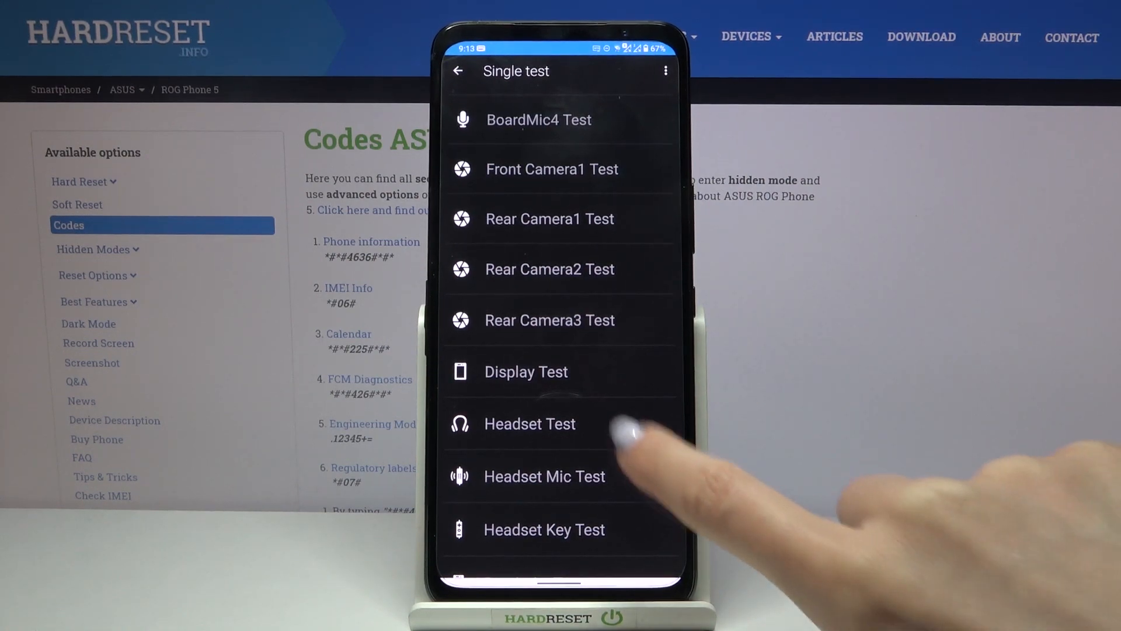
click(526, 371)
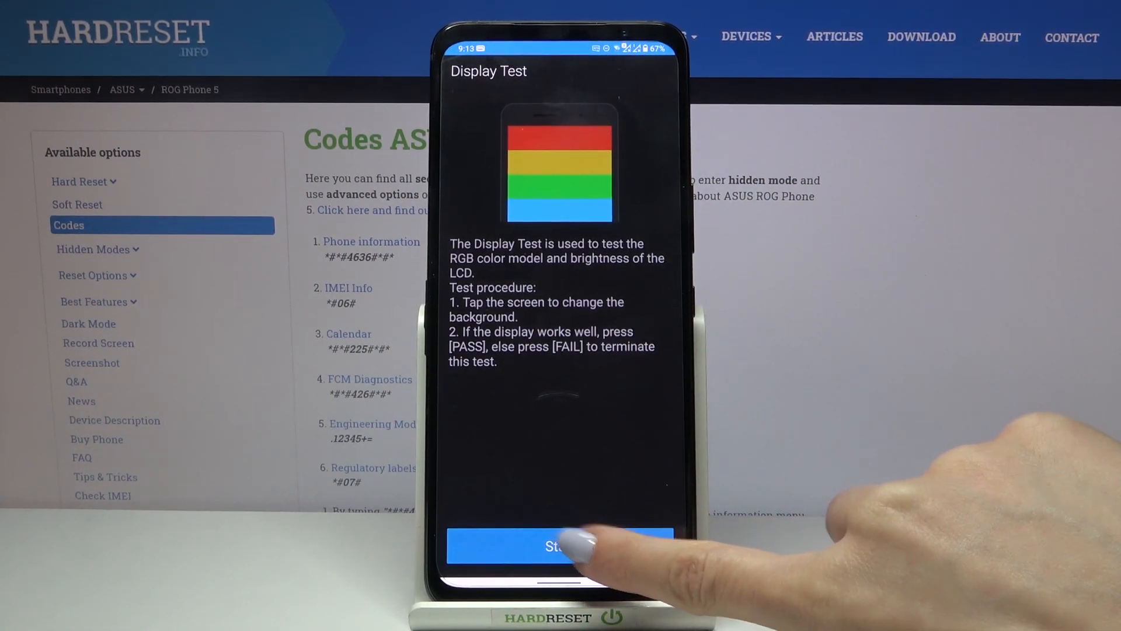
click(559, 546)
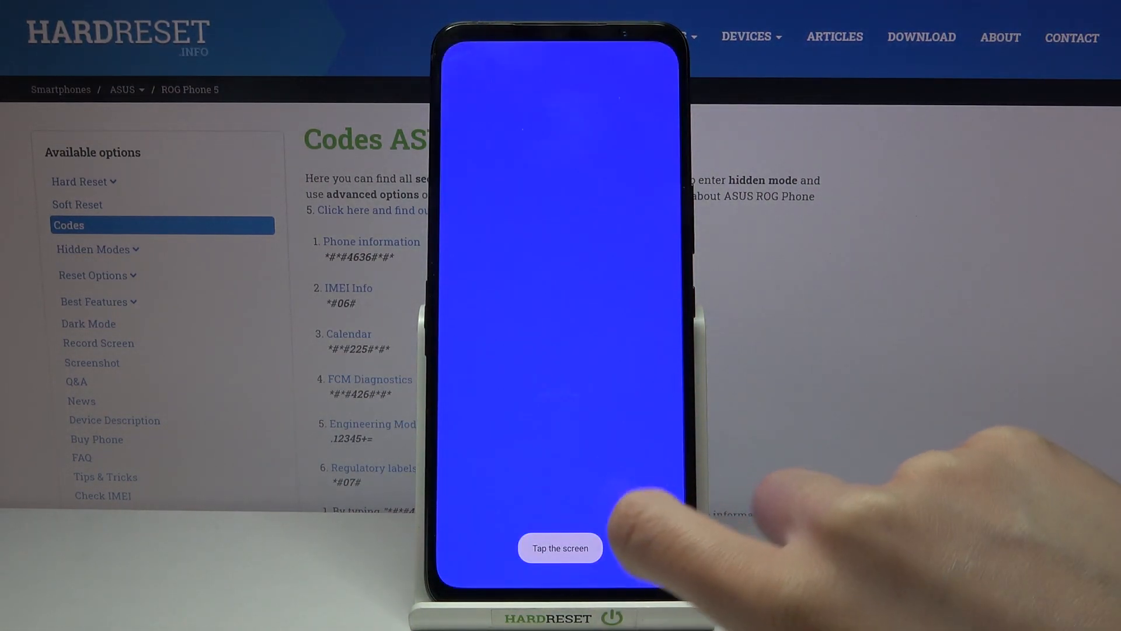
click(579, 428)
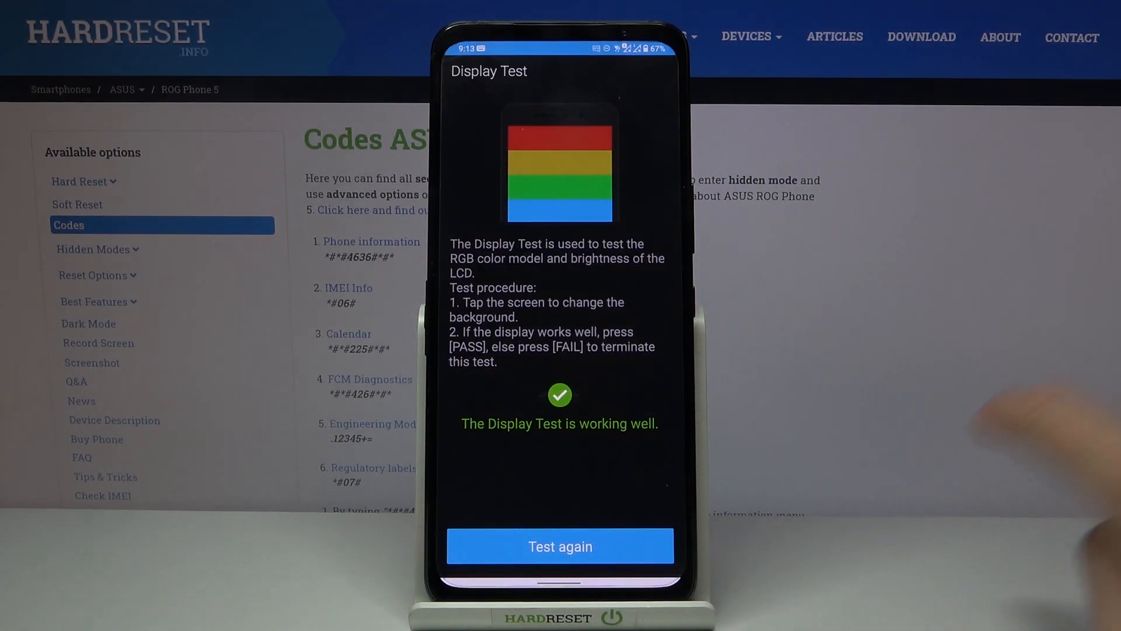
click(456, 71)
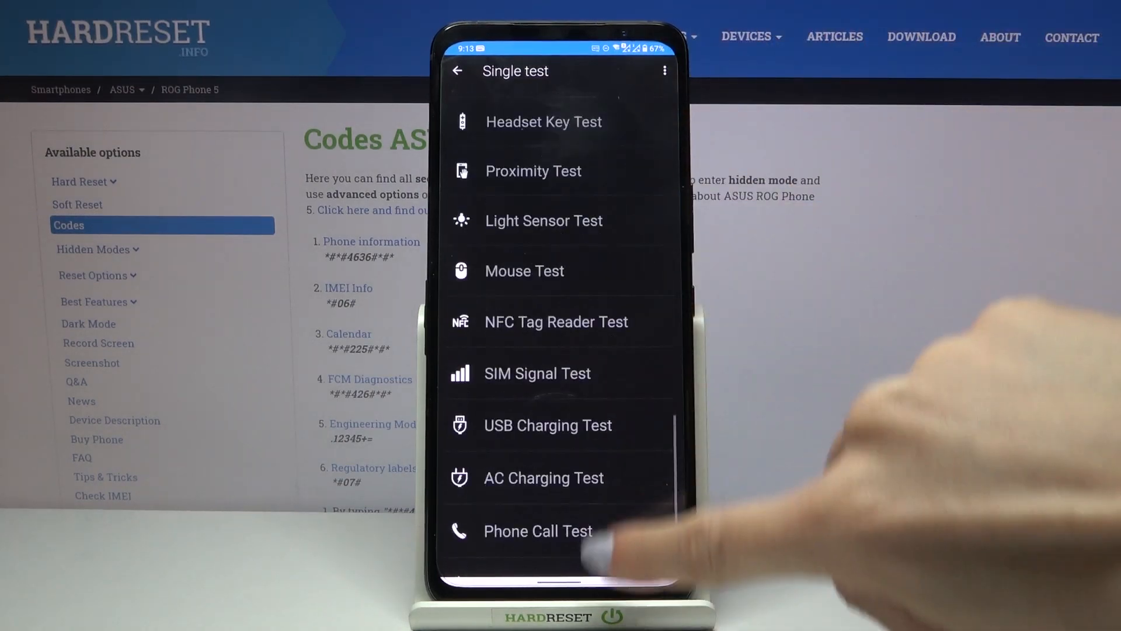
click(456, 72)
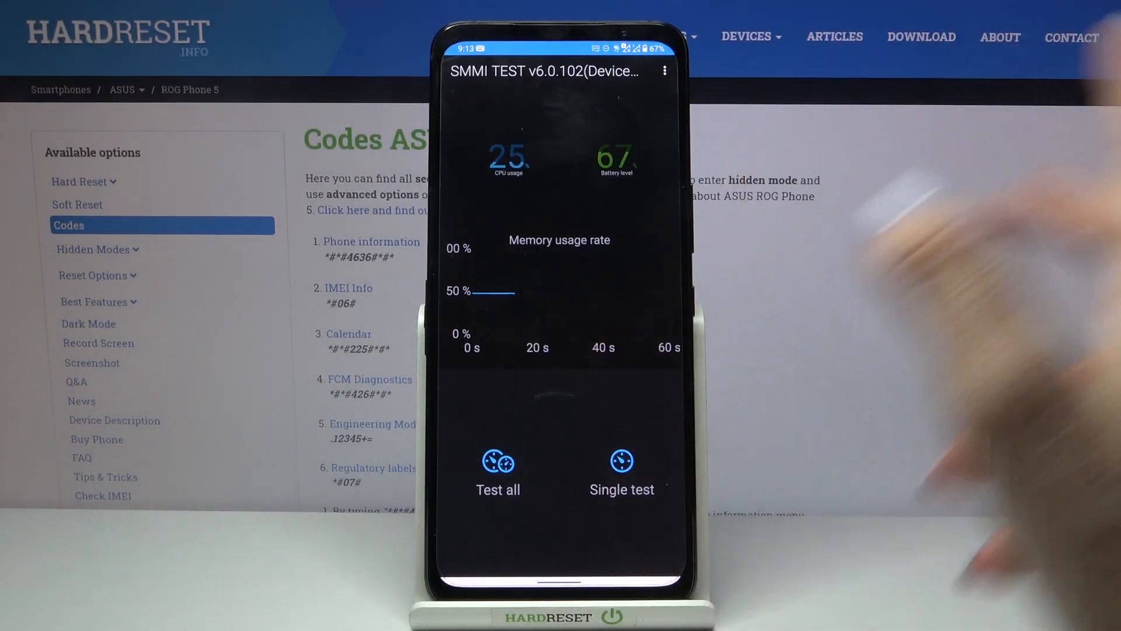